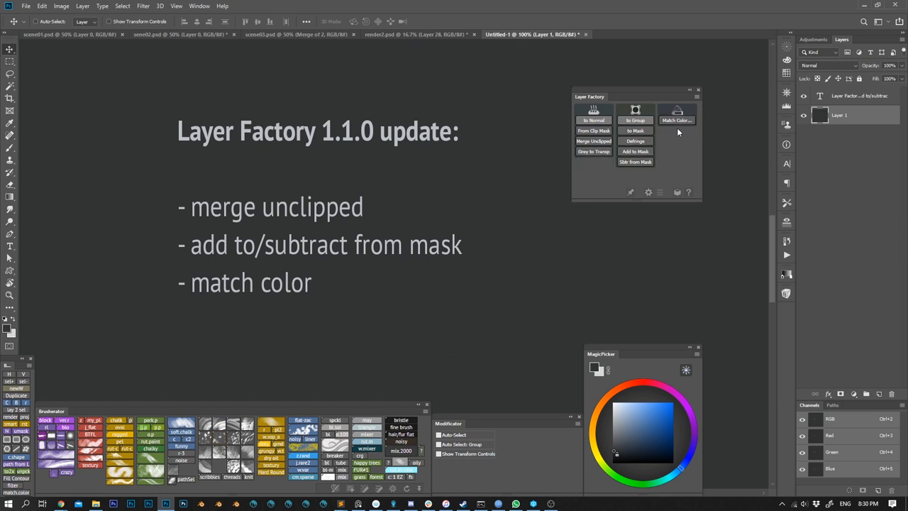
{"action": "mouse_move", "coordinate": [337, 66]}
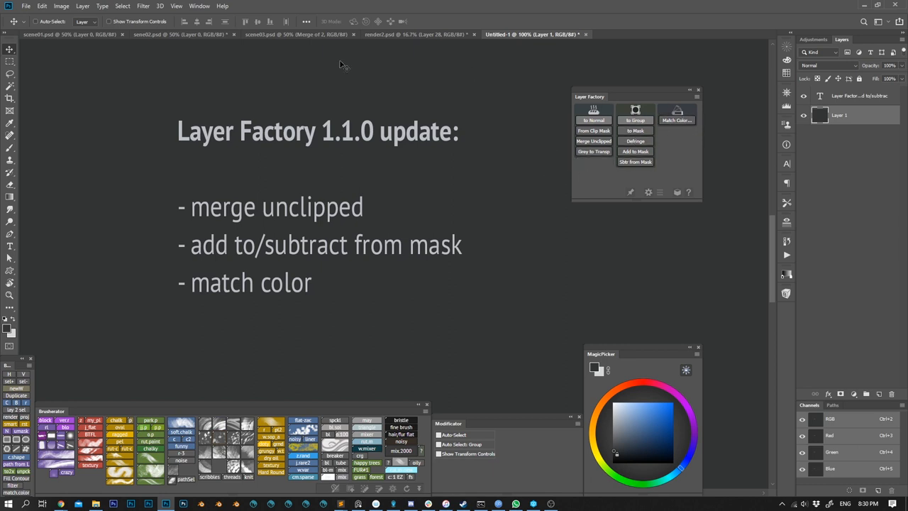
Bring the scene01 crate document to the front to merge its unclipped base layers
{"action": "left_click", "coordinate": [64, 35]}
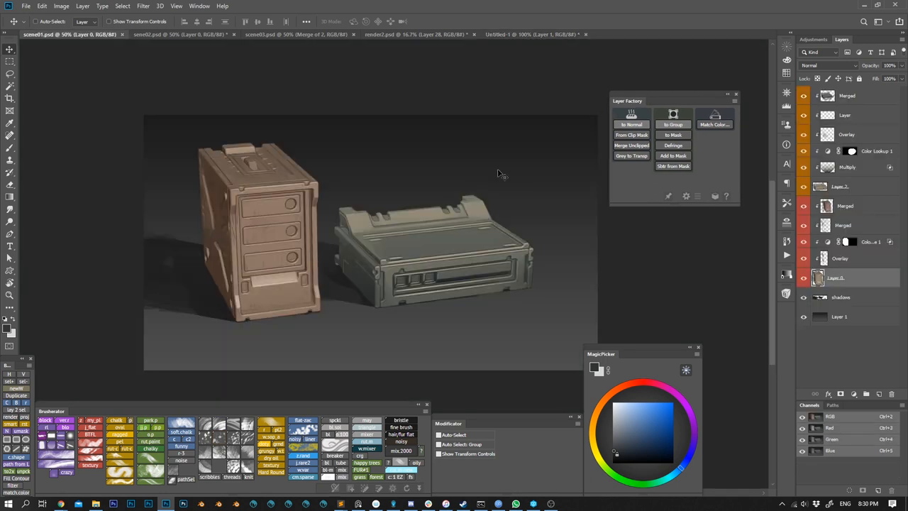
{"action": "mouse_move", "coordinate": [449, 176]}
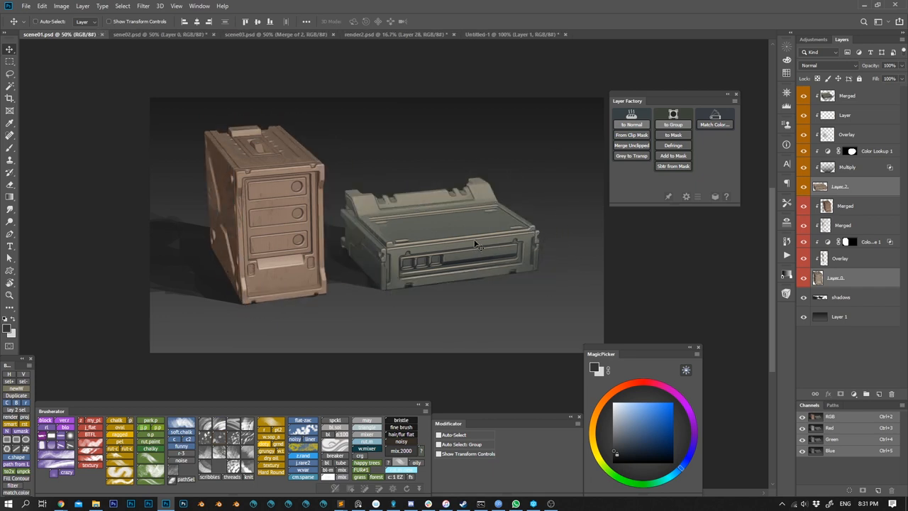
{"action": "mouse_move", "coordinate": [445, 218]}
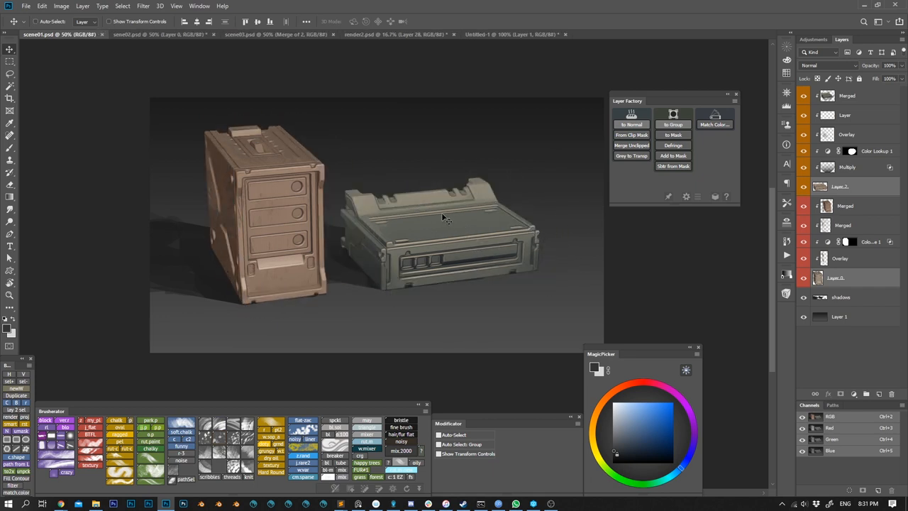
{"action": "mouse_move", "coordinate": [420, 198]}
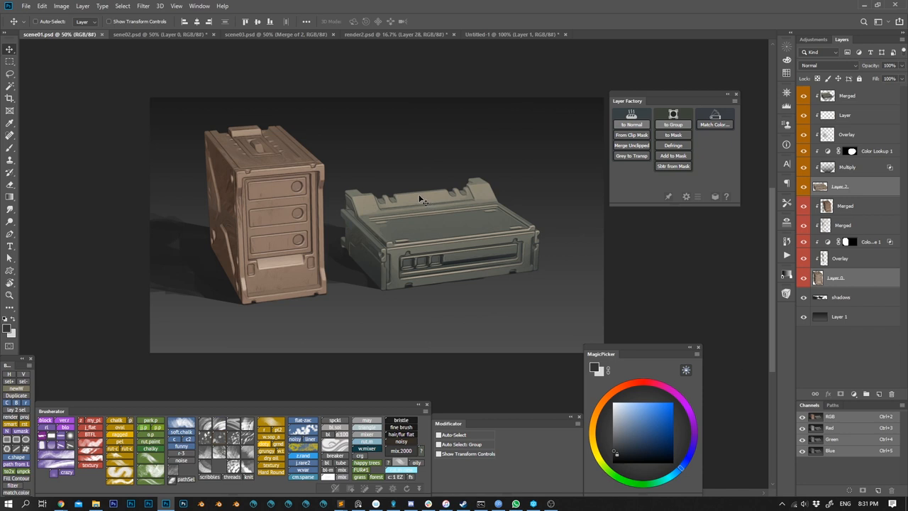
{"action": "mouse_move", "coordinate": [559, 26]}
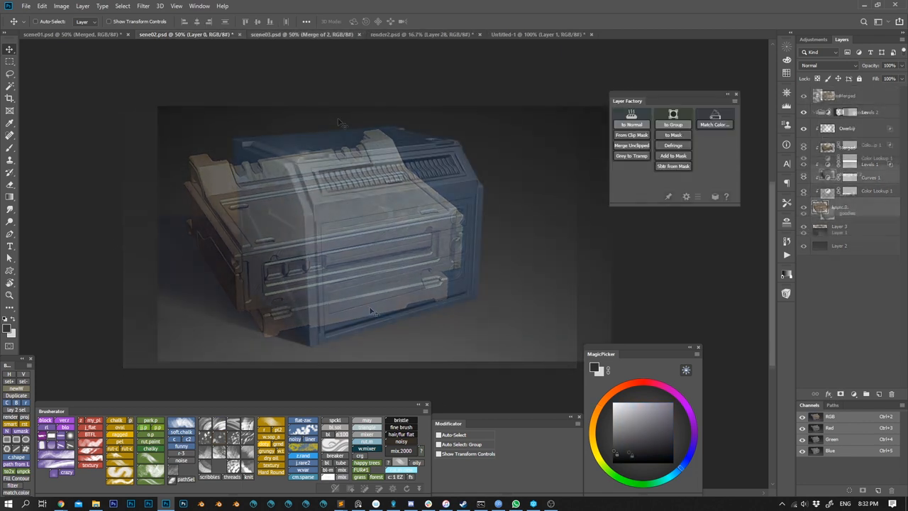
Bring the scene03 blue crate document to the front to add cables to the goodies mask
{"action": "left_click", "coordinate": [281, 40]}
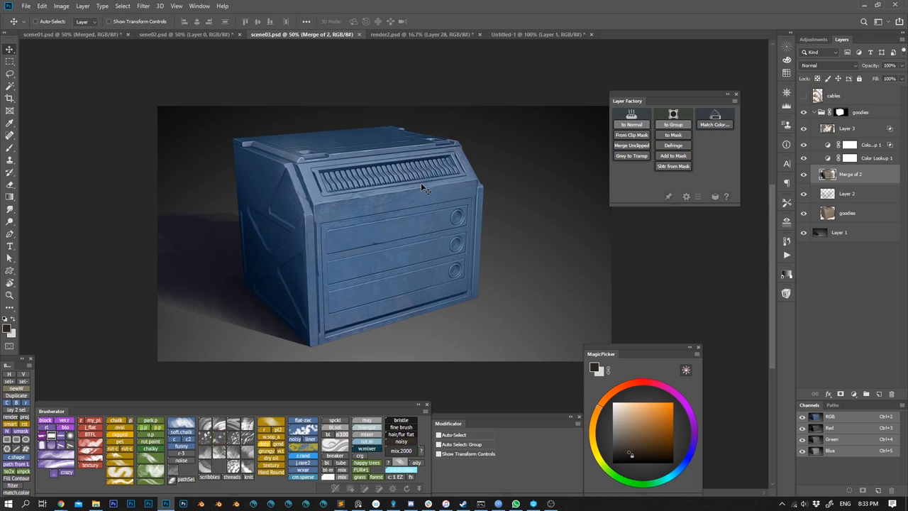
{"action": "mouse_move", "coordinate": [455, 217]}
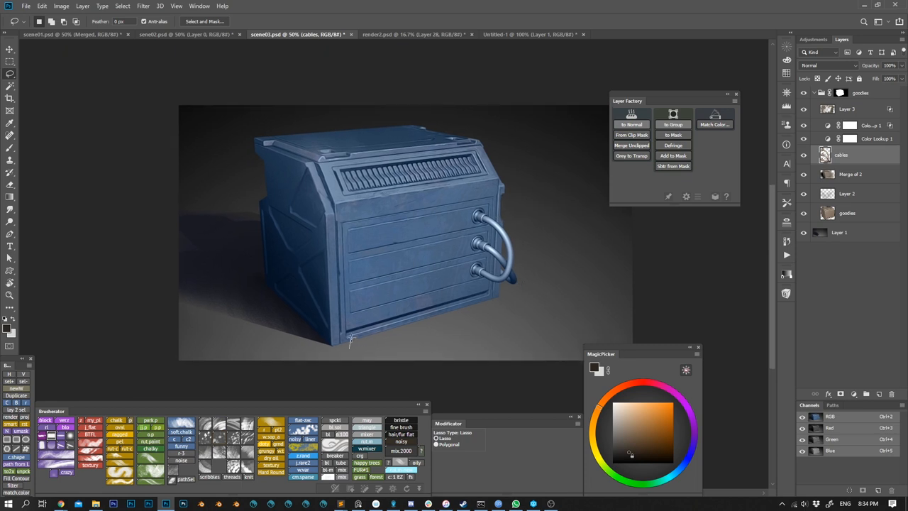
Bring render2.psd to the front and select Layer 28, which holds the valve
{"action": "left_click", "coordinate": [408, 33]}
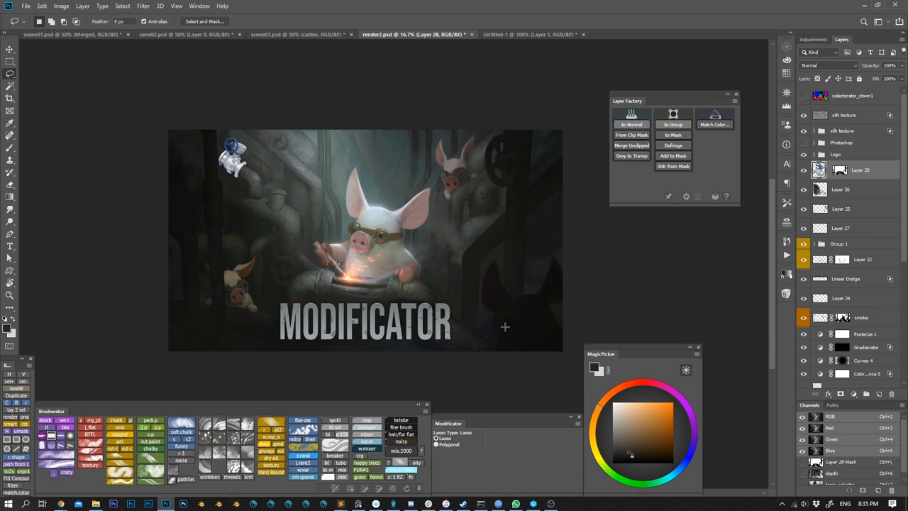
{"action": "left_click", "coordinate": [64, 5]}
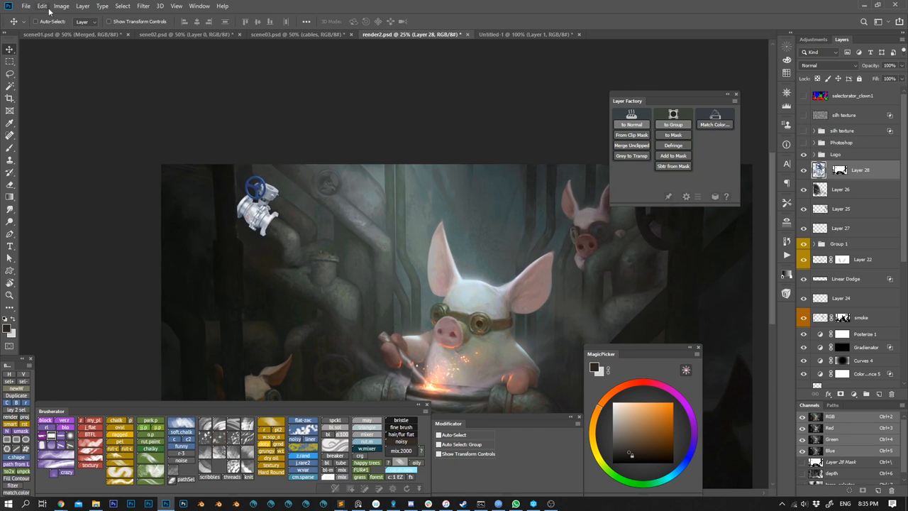
Launch Match Color on the valve layer, cancel the first attempt, and launch it again
{"action": "left_click", "coordinate": [61, 7]}
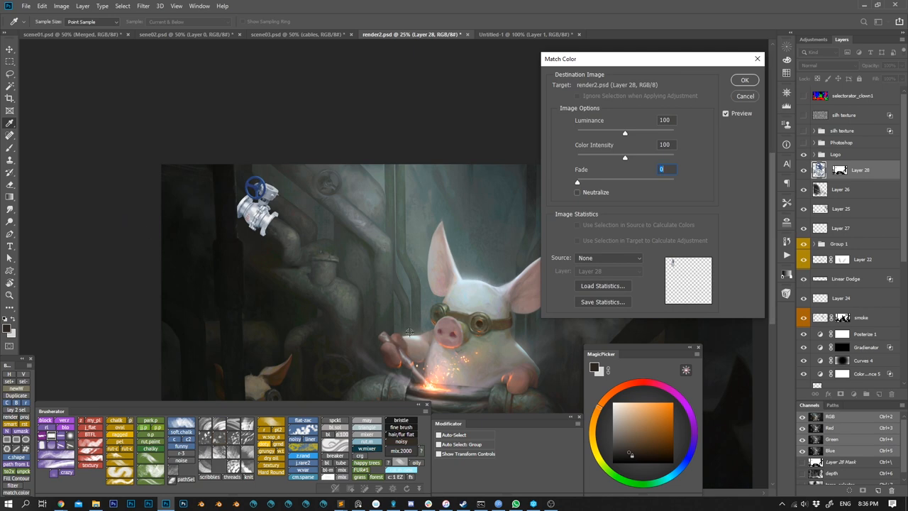
{"action": "left_click", "coordinate": [608, 258]}
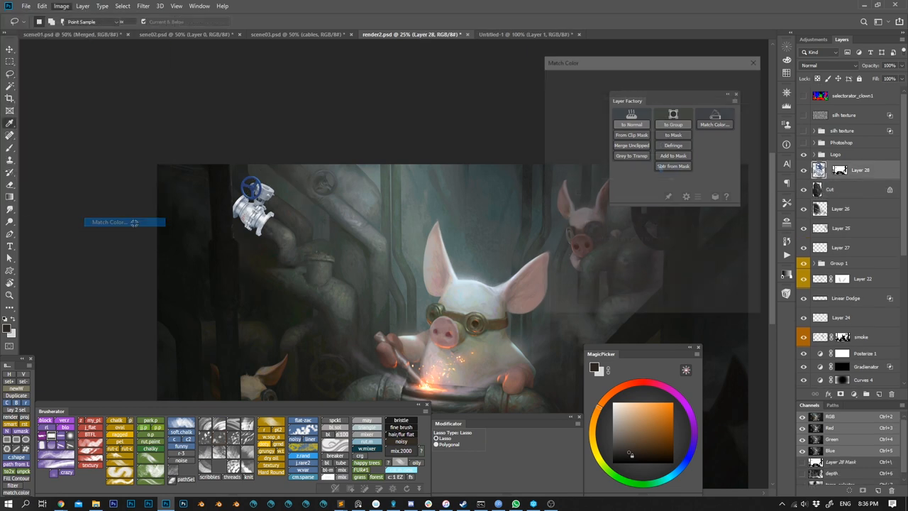
{"action": "left_click", "coordinate": [608, 258]}
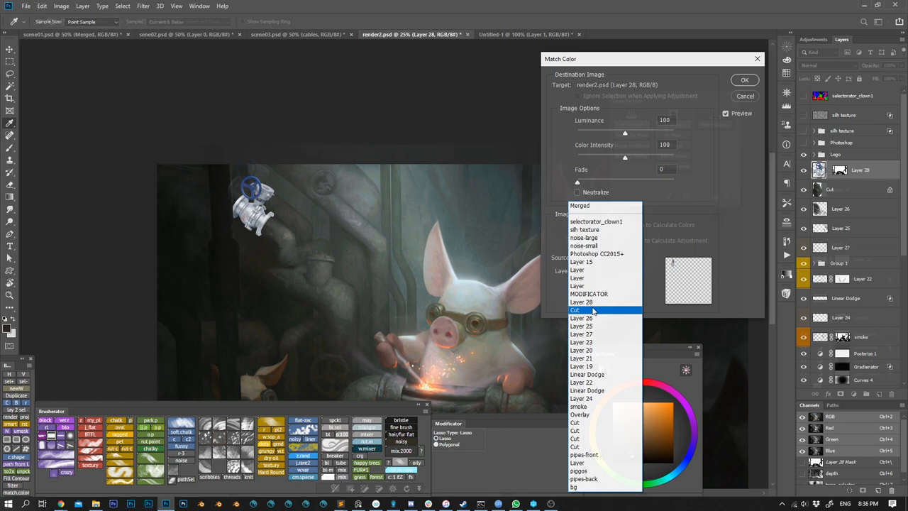
Set Match Color's source to render2.psd and choose the source layer
{"action": "left_click", "coordinate": [745, 96]}
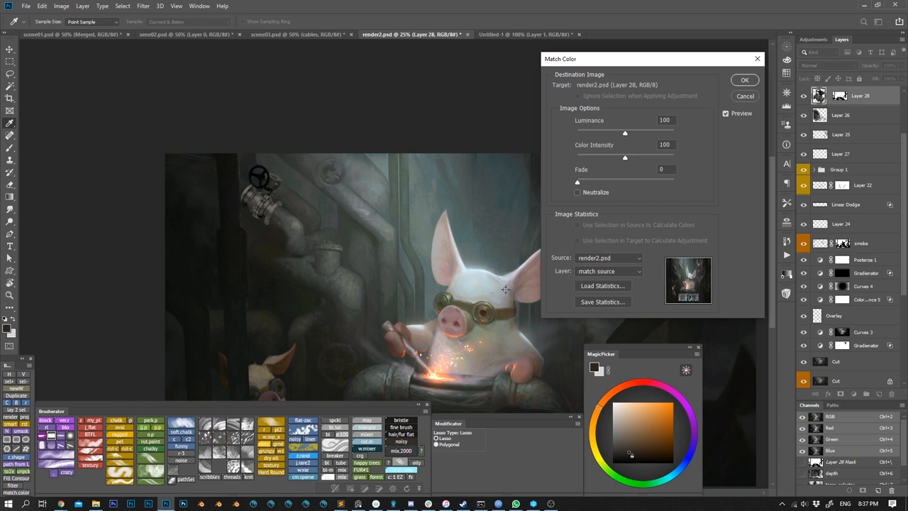
{"action": "mouse_move", "coordinate": [677, 300]}
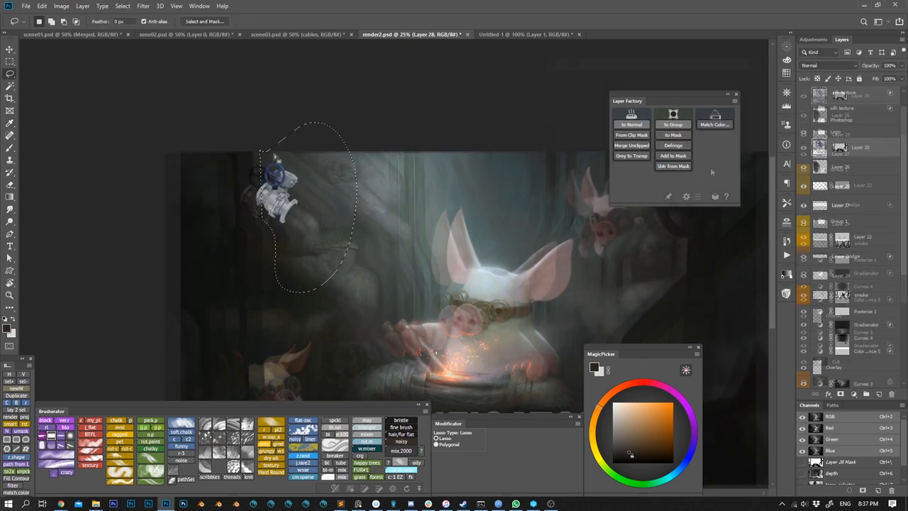
Set the 'Layer 28 match color' layer's blend mode to Luminosity
{"action": "left_click", "coordinate": [736, 93]}
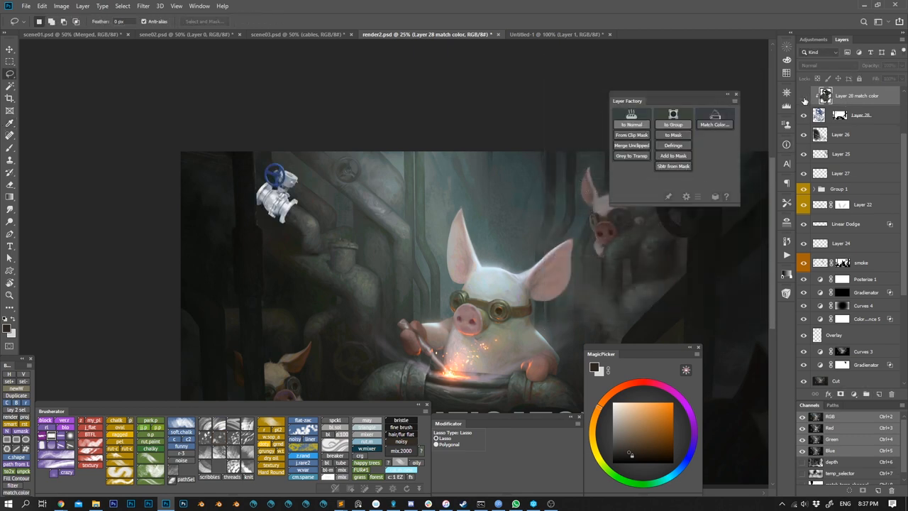
{"action": "left_click", "coordinate": [821, 53]}
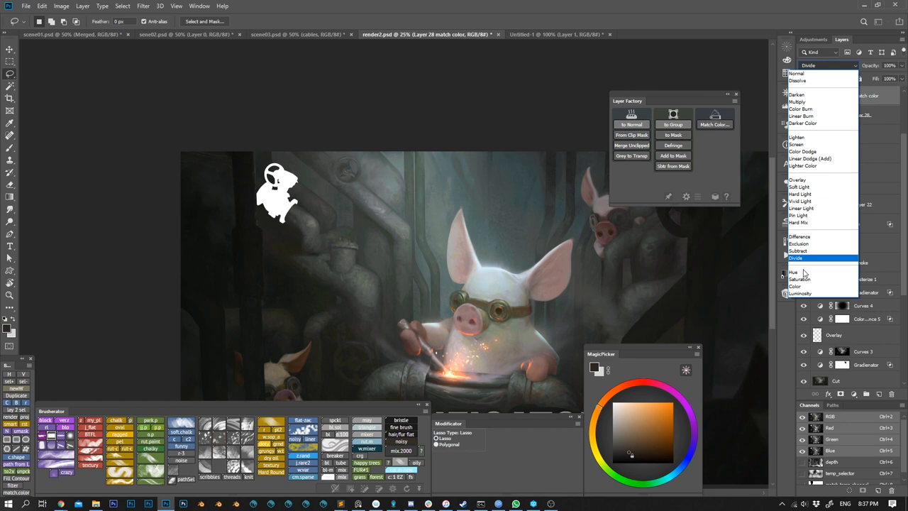
{"action": "left_click", "coordinate": [798, 294]}
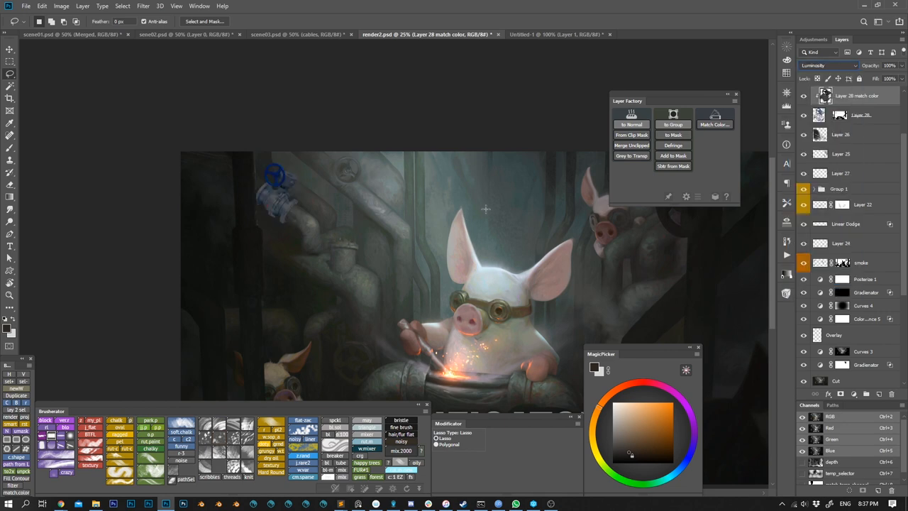